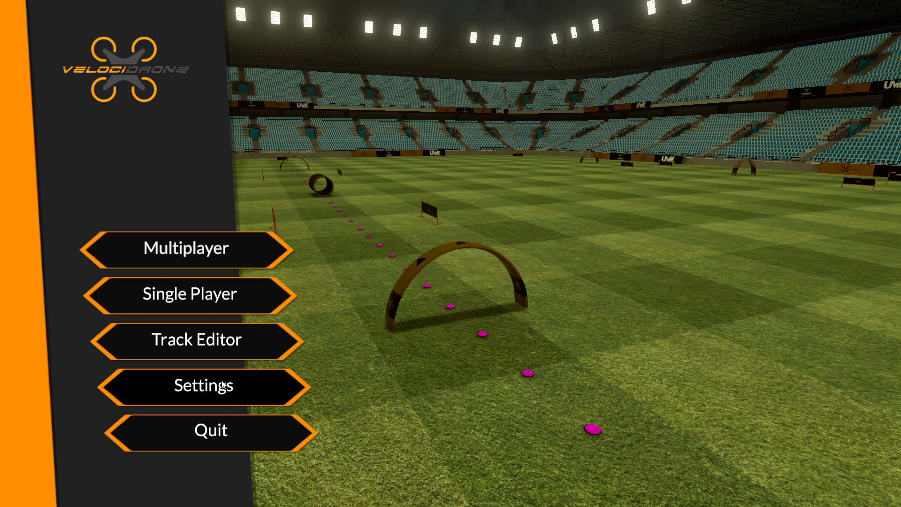
Step: Open General Settings from the main menu to see region, volume and controller options
{"action": "left_click", "coordinate": [203, 384]}
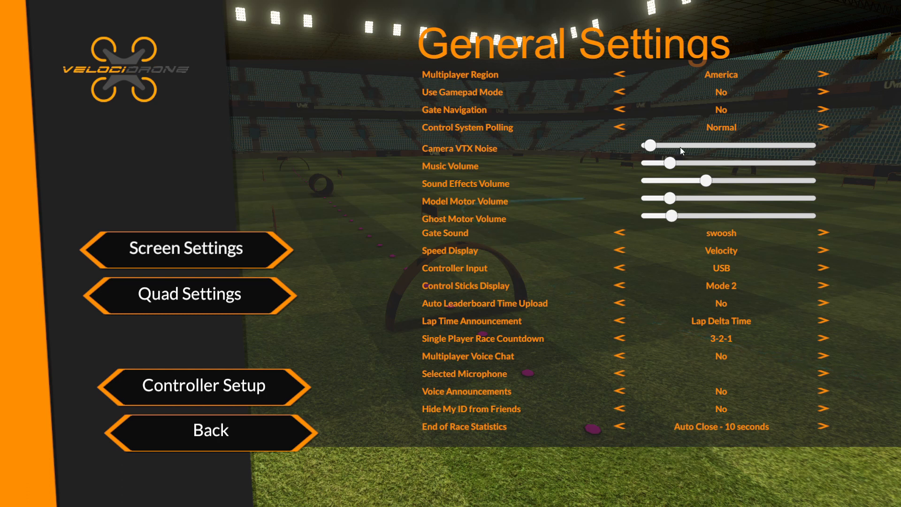
{"action": "mouse_move", "coordinate": [636, 207]}
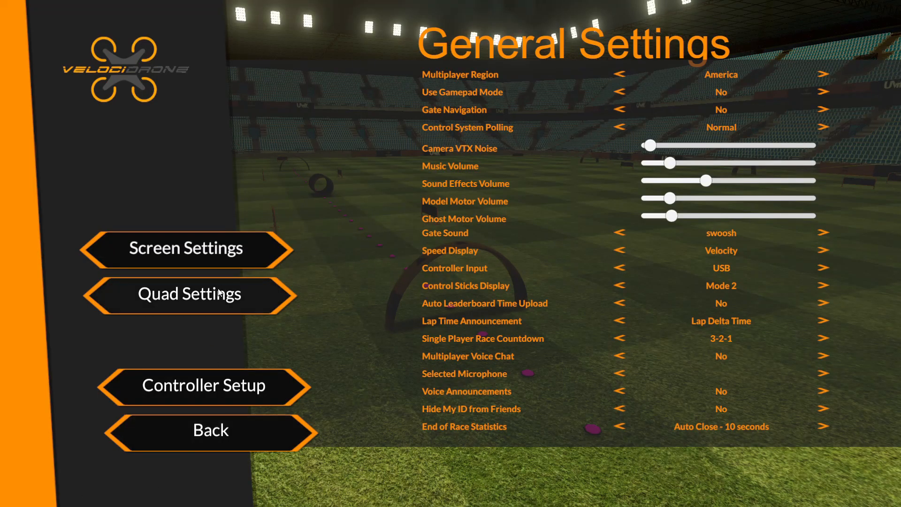
Step: Open the Quad Settings page with drag, camera angle, propeller power and weight options
{"action": "left_click", "coordinate": [189, 293]}
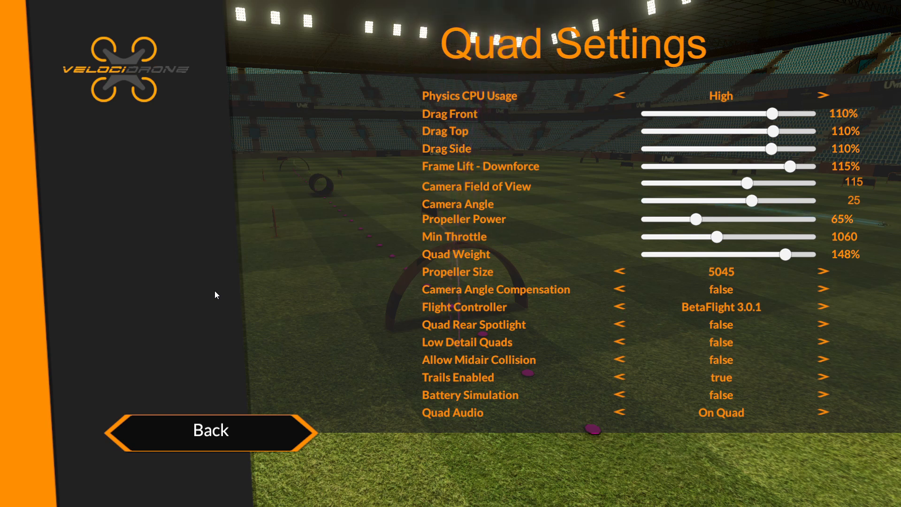
{"action": "mouse_move", "coordinate": [391, 176]}
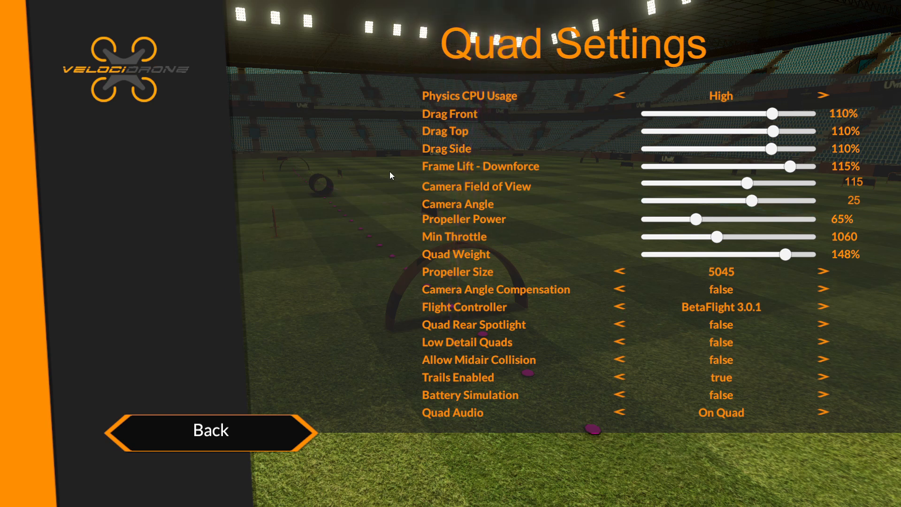
{"action": "mouse_move", "coordinate": [750, 129]}
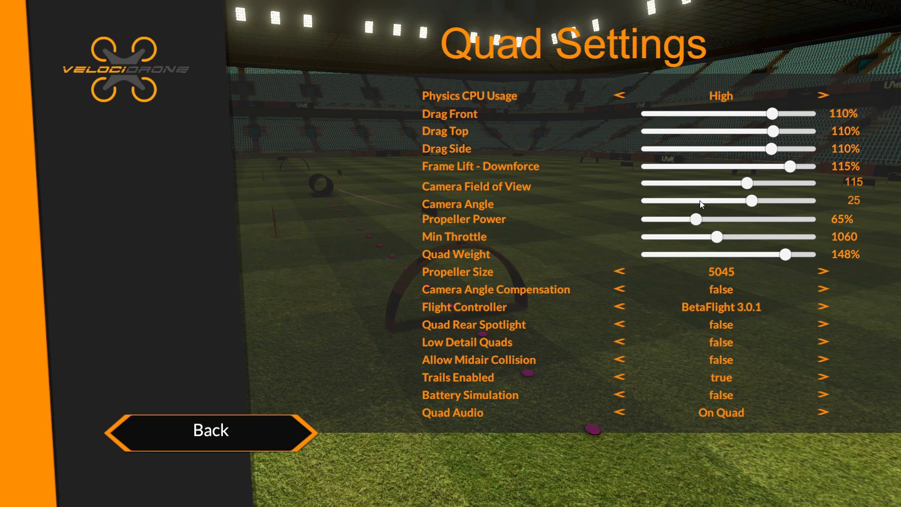
{"action": "mouse_move", "coordinate": [727, 233]}
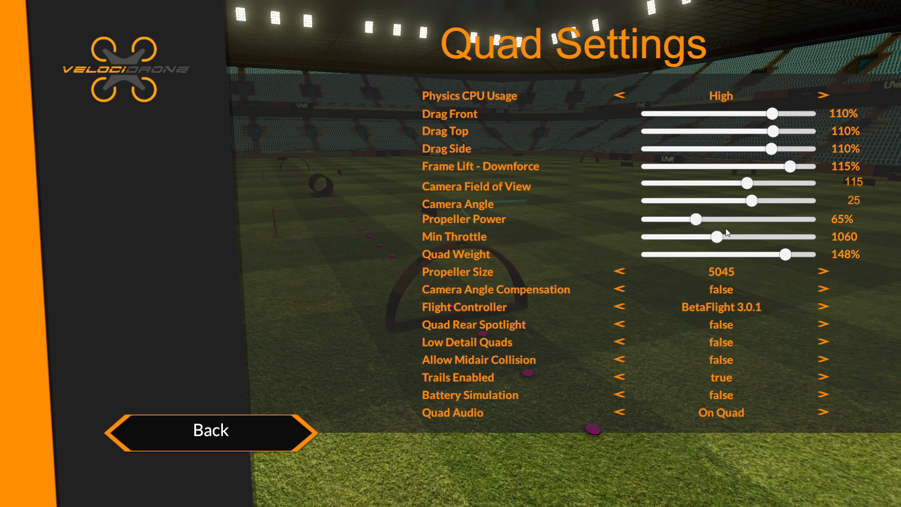
{"action": "mouse_move", "coordinate": [715, 255]}
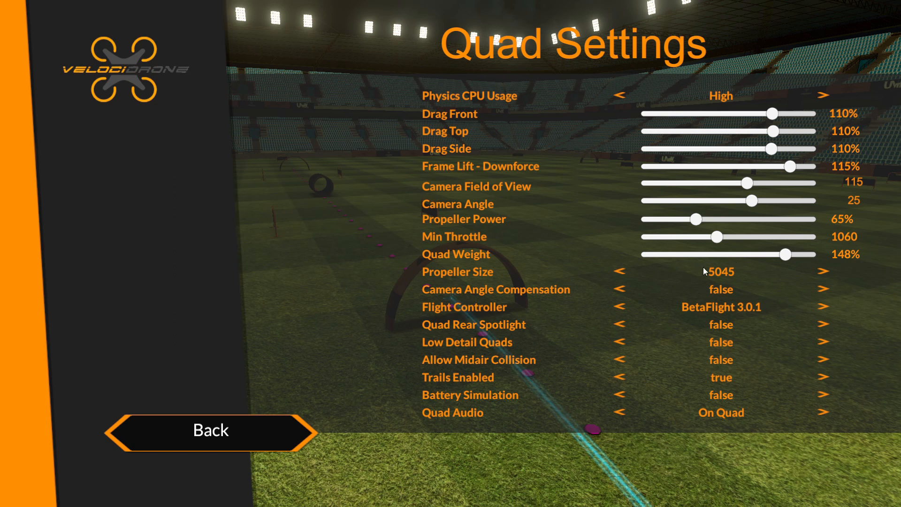
{"action": "mouse_move", "coordinate": [686, 314]}
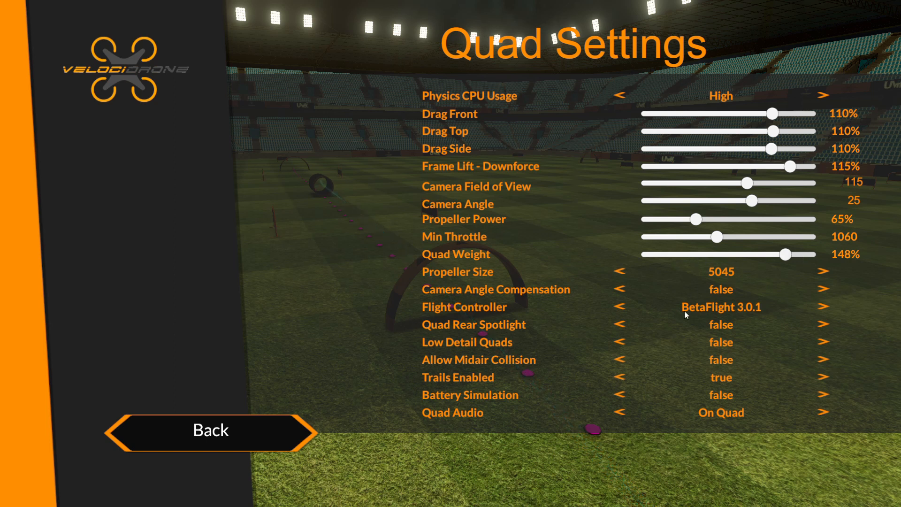
{"action": "mouse_move", "coordinate": [747, 373]}
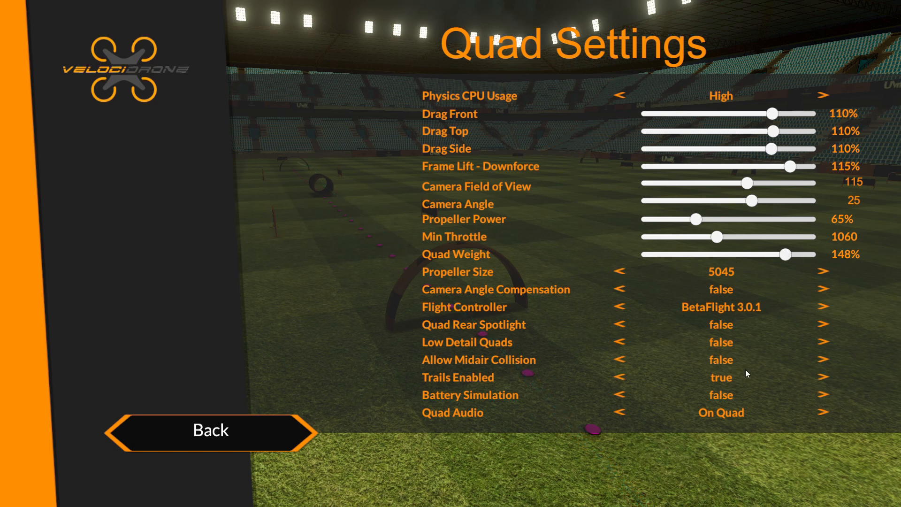
{"action": "mouse_move", "coordinate": [711, 313]}
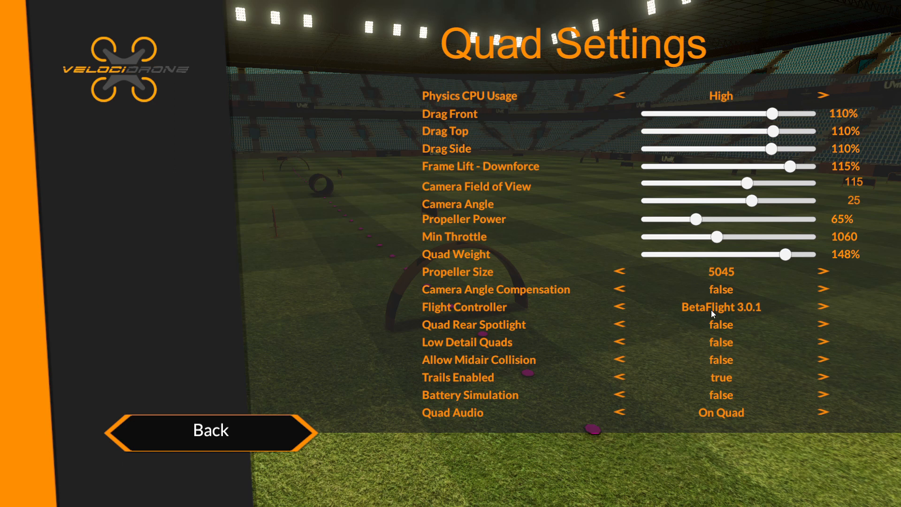
{"action": "mouse_move", "coordinate": [698, 316]}
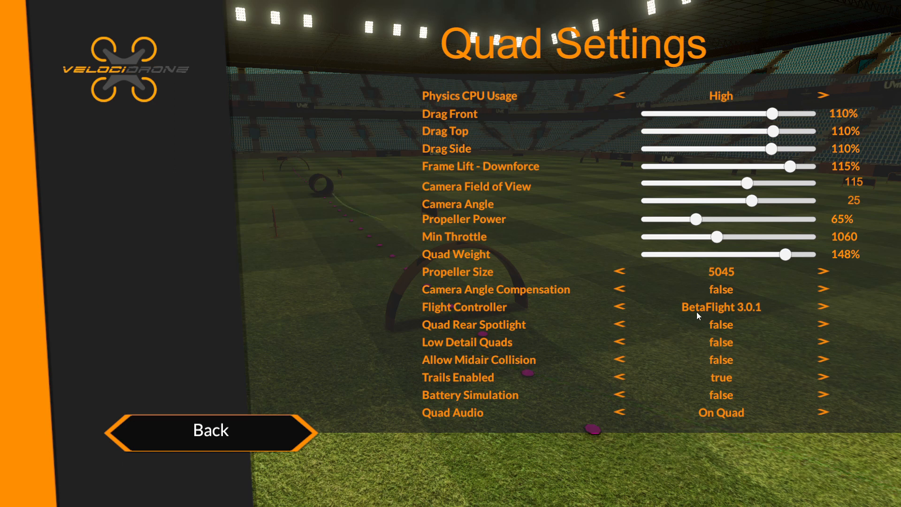
{"action": "mouse_move", "coordinate": [243, 429]}
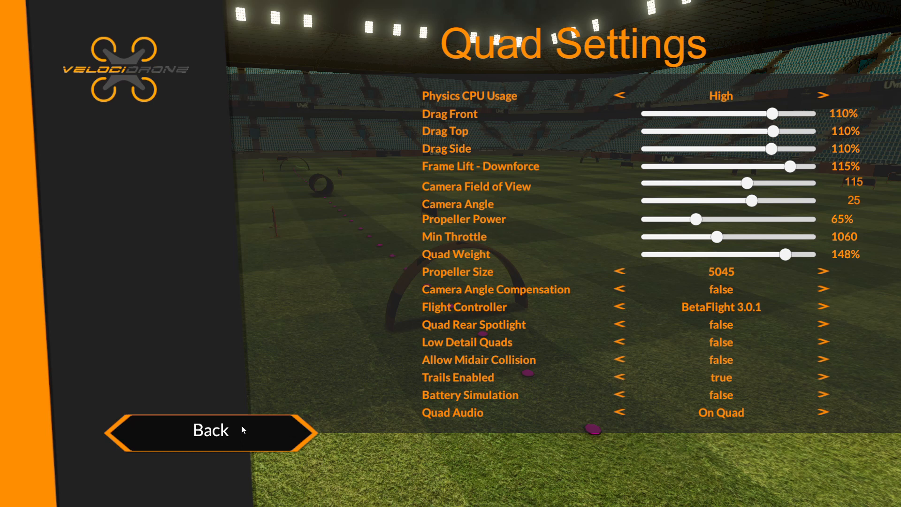
Step: Review the Screen Settings page (quality, resolution, vsync, graphics), then return to General Settings
{"action": "left_click", "coordinate": [210, 430]}
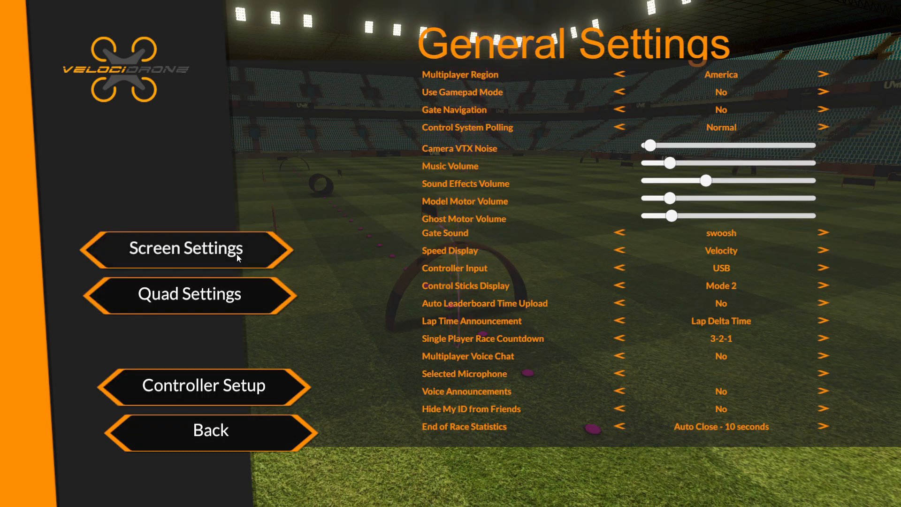
{"action": "left_click", "coordinate": [185, 248]}
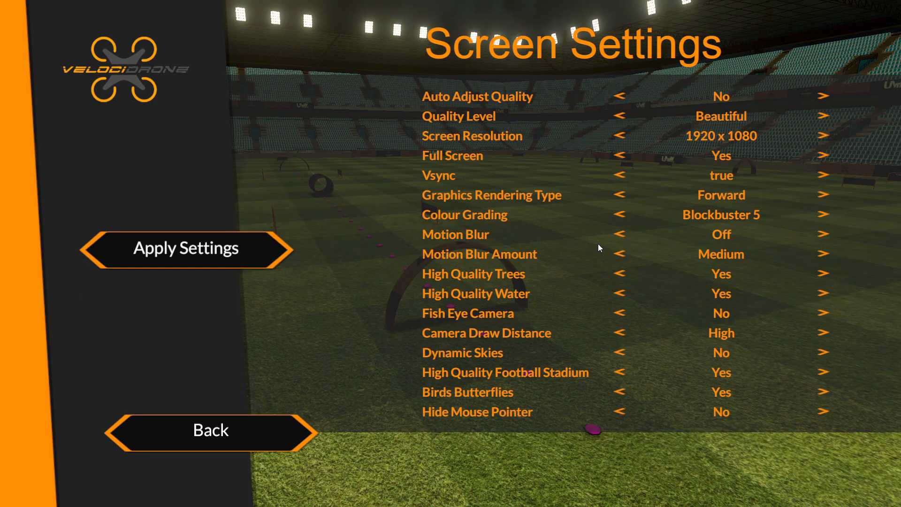
{"action": "mouse_move", "coordinate": [610, 324]}
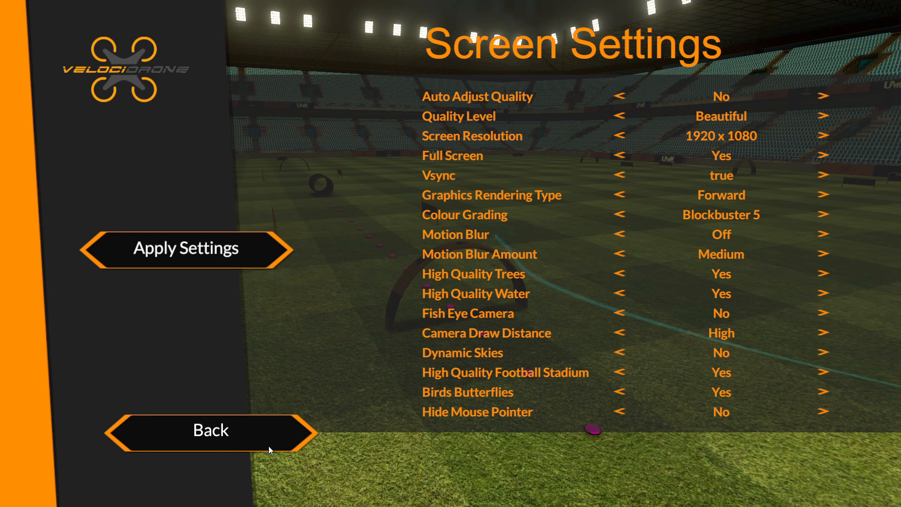
{"action": "left_click", "coordinate": [210, 430]}
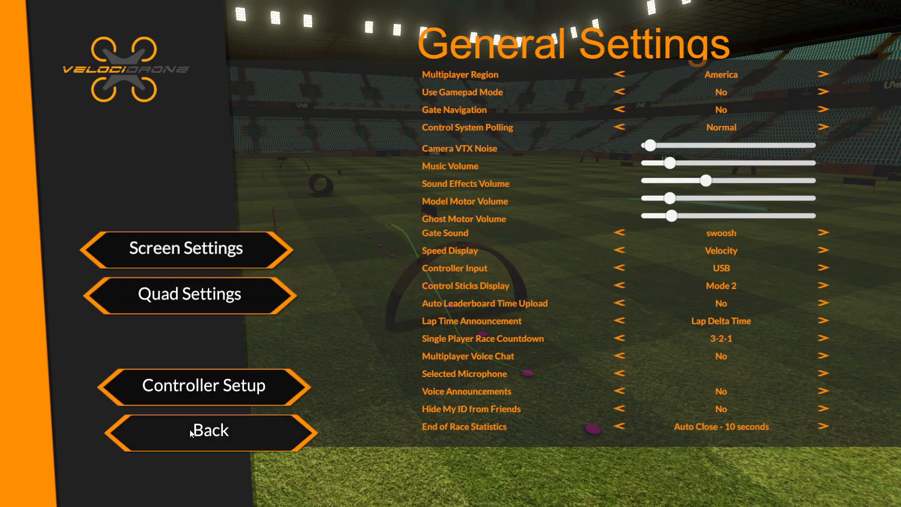
Step: Start the Track Editor in the Football Stadium scenery and preview two gate options
{"action": "left_click", "coordinate": [210, 430]}
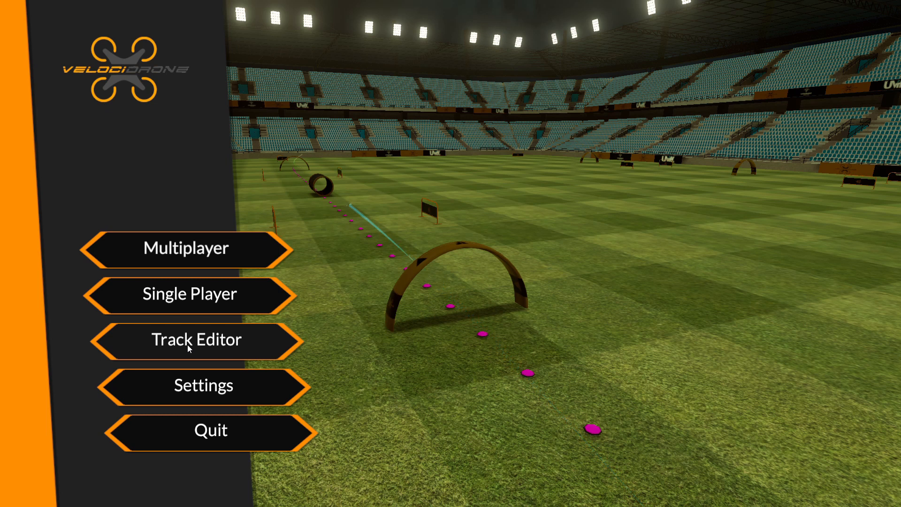
{"action": "left_click", "coordinate": [196, 340]}
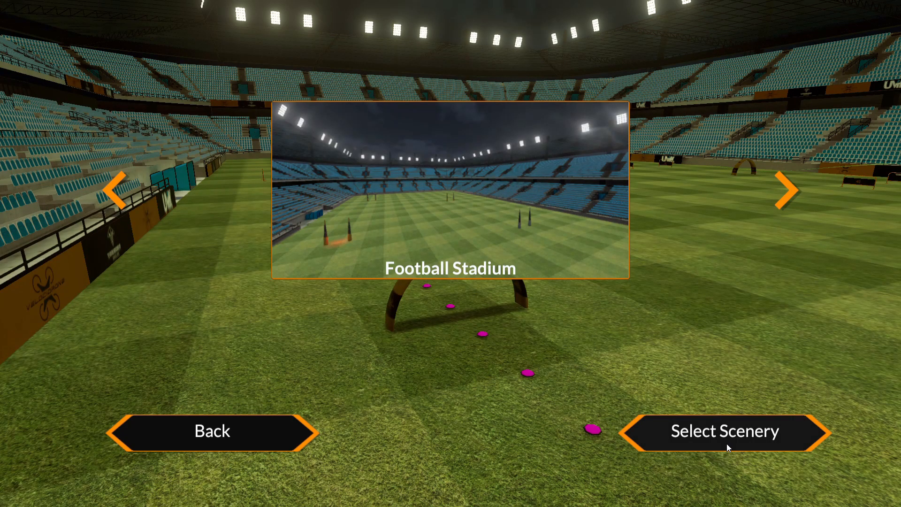
{"action": "left_click", "coordinate": [723, 431]}
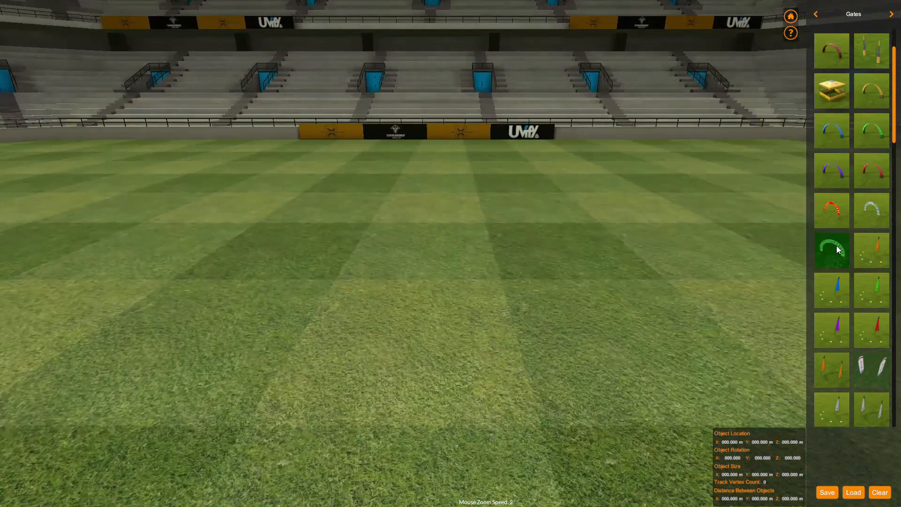
{"action": "left_click", "coordinate": [831, 210]}
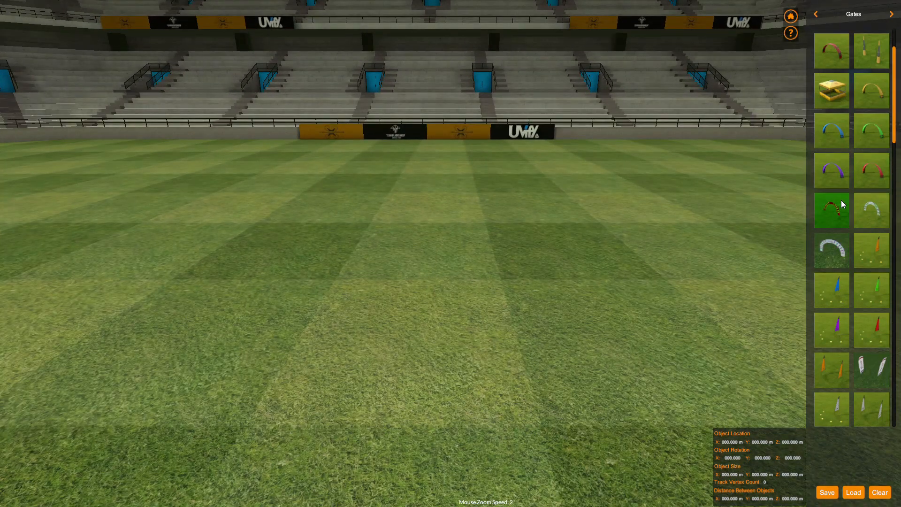
{"action": "left_click", "coordinate": [831, 208]}
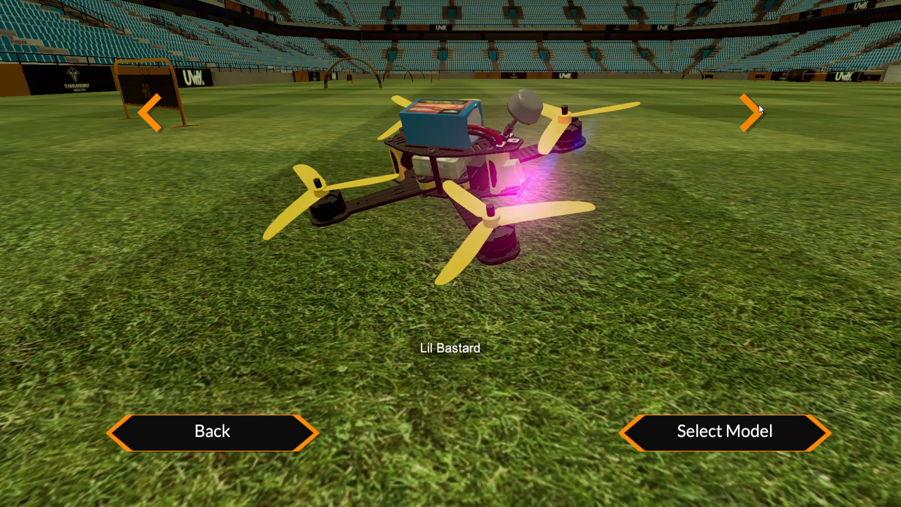
Step: Cycle through the quad models and confirm the Lil Bastard quad
{"action": "left_click", "coordinate": [747, 112]}
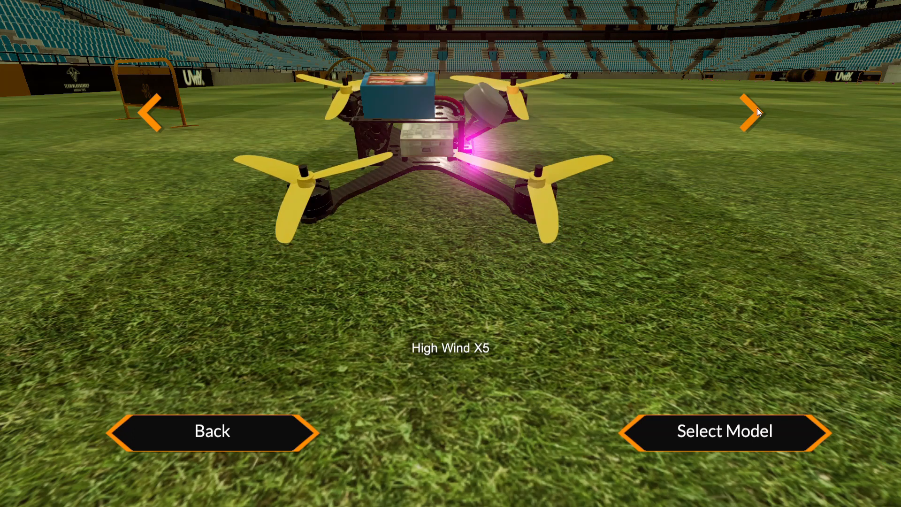
{"action": "left_click", "coordinate": [745, 112]}
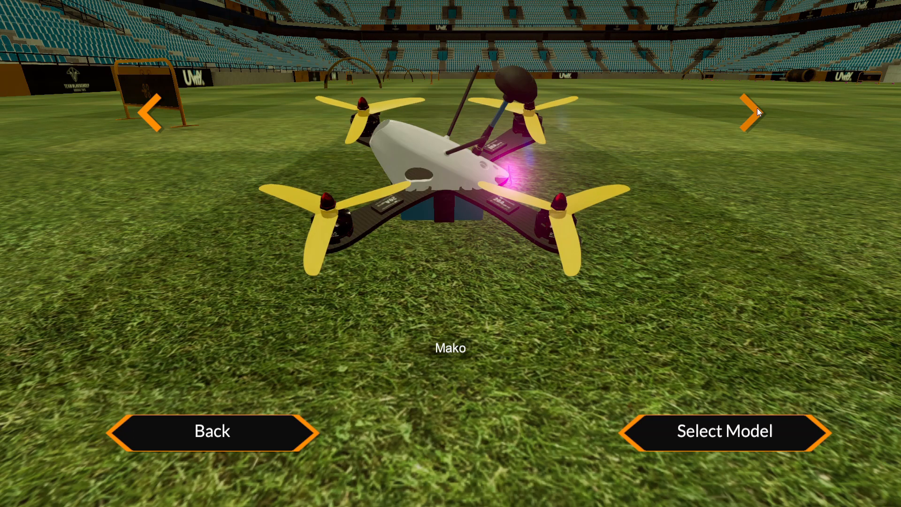
{"action": "left_click", "coordinate": [744, 112]}
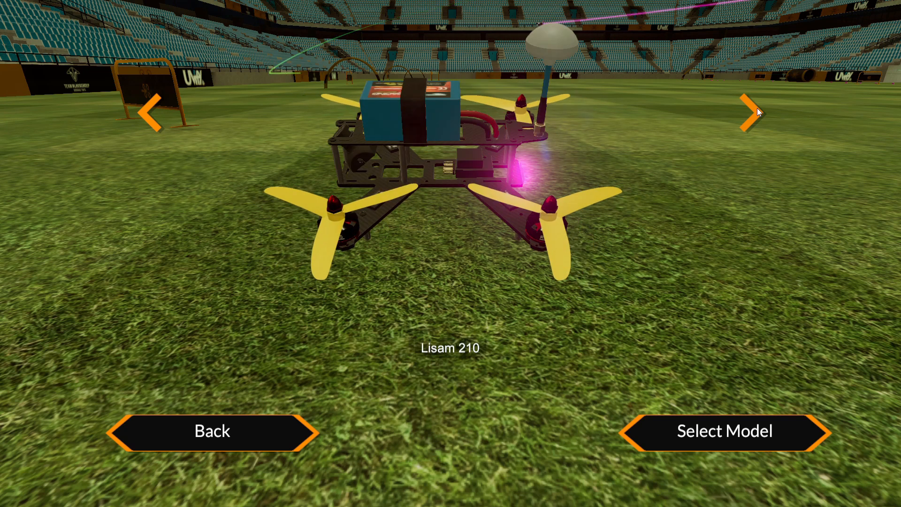
{"action": "left_click", "coordinate": [745, 112]}
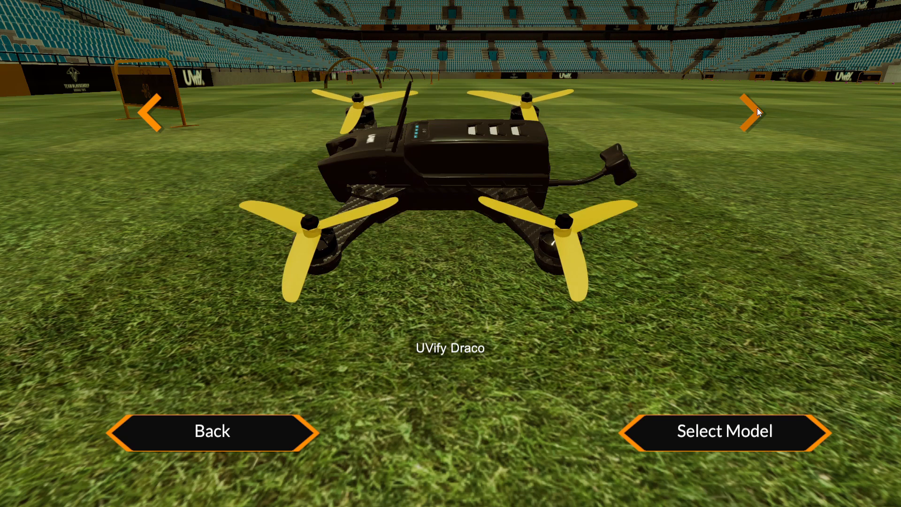
{"action": "left_click", "coordinate": [744, 111]}
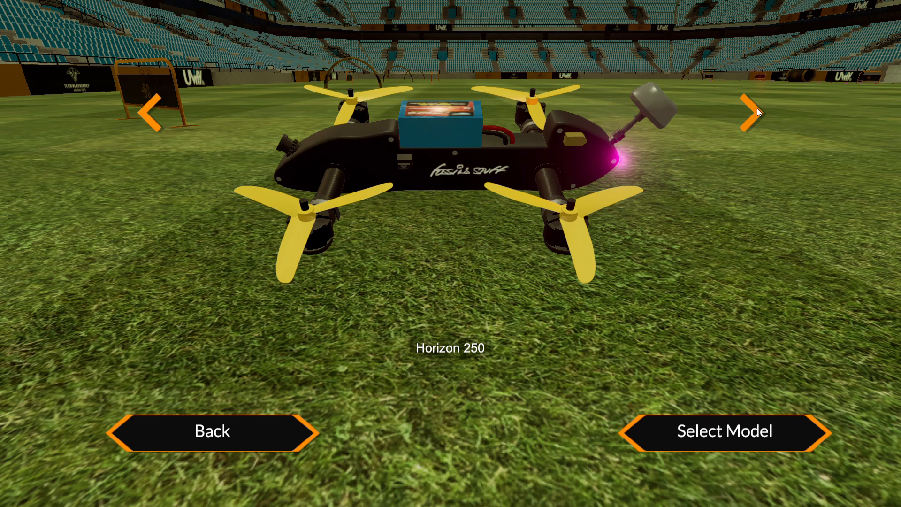
{"action": "left_click", "coordinate": [750, 112]}
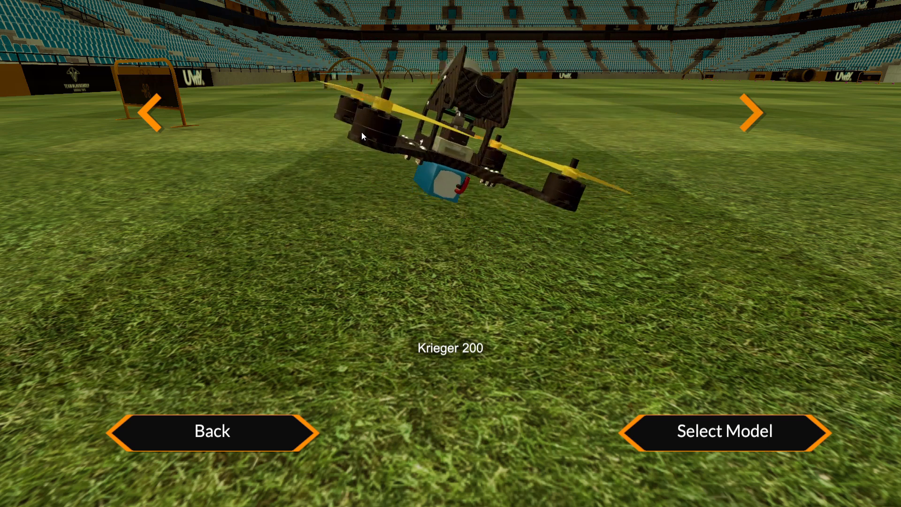
{"action": "left_click", "coordinate": [749, 112]}
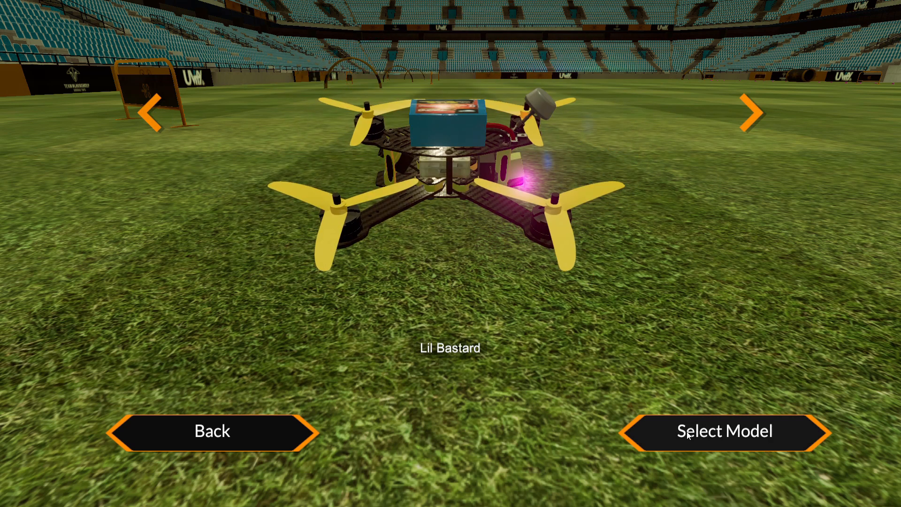
{"action": "left_click", "coordinate": [725, 431]}
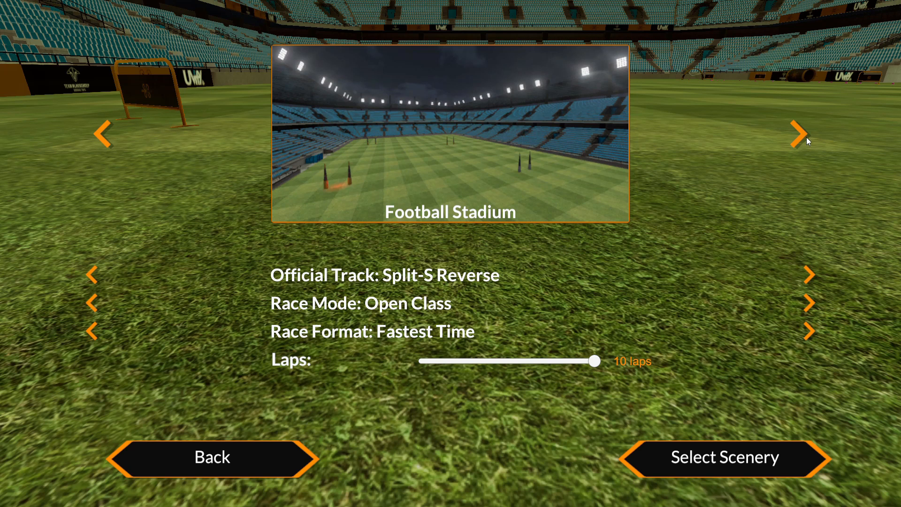
Step: Browse sceneries past Warehouse, City, Night Factory and NEC Birmingham to Industrial Wasteland
{"action": "left_click", "coordinate": [797, 134]}
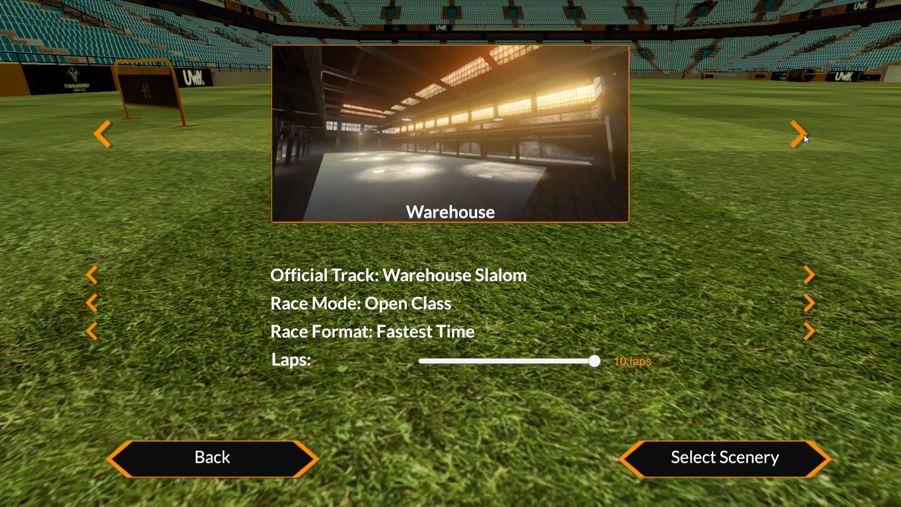
{"action": "left_click", "coordinate": [798, 134]}
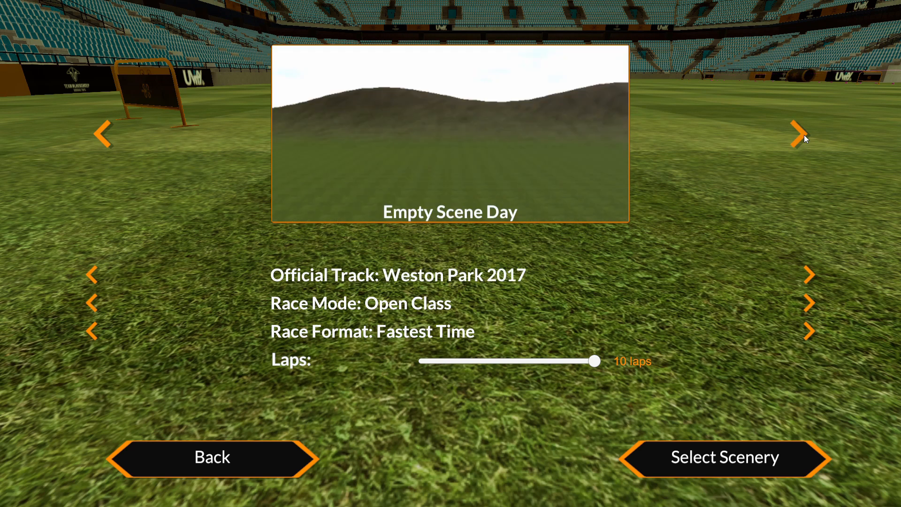
{"action": "left_click", "coordinate": [797, 133]}
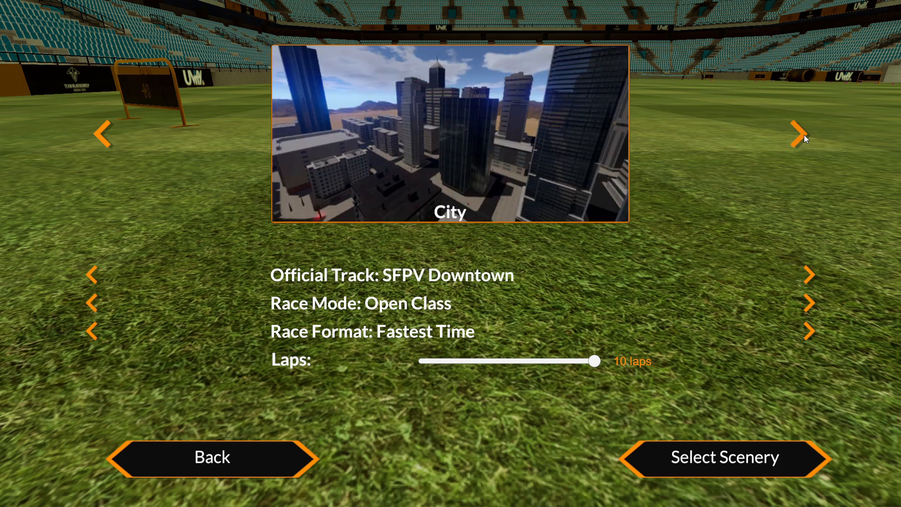
{"action": "left_click", "coordinate": [798, 133]}
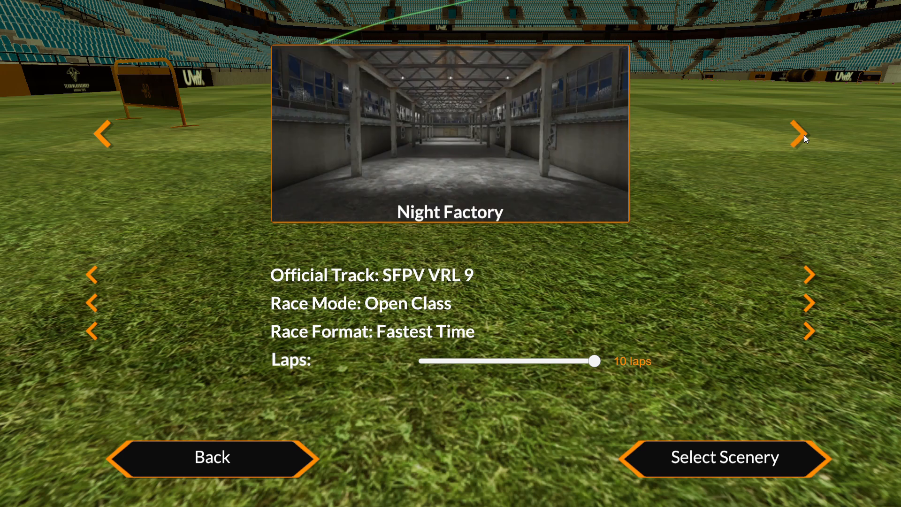
{"action": "left_click", "coordinate": [797, 133]}
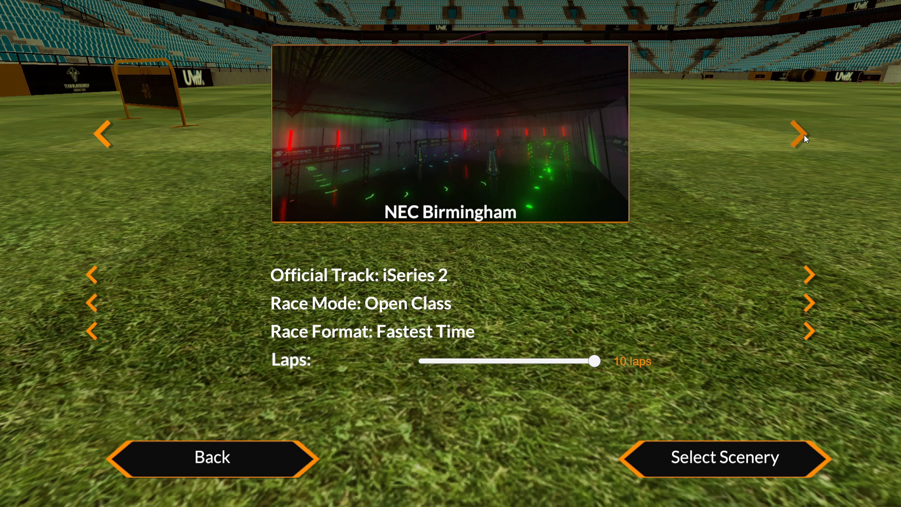
{"action": "left_click", "coordinate": [796, 133]}
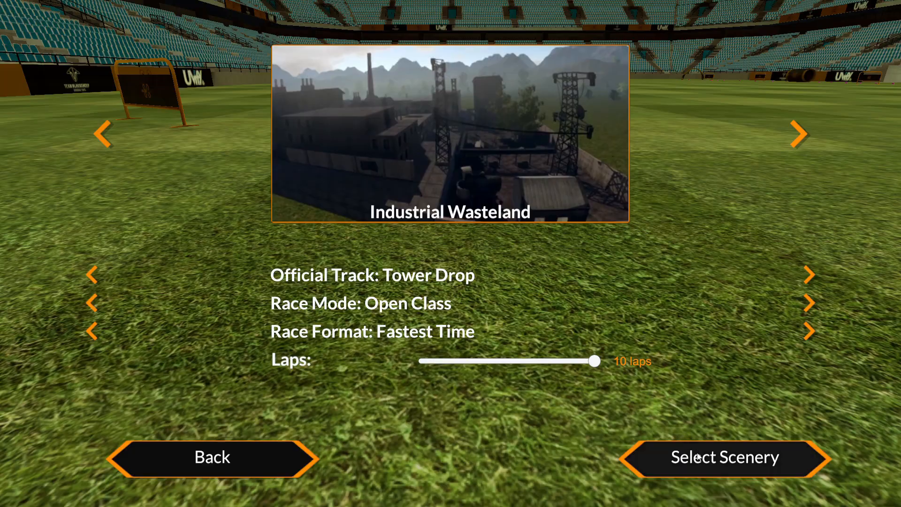
Step: Load the Industrial Wasteland scenery with the FPV camera live and timer at zero
{"action": "left_click", "coordinate": [724, 456]}
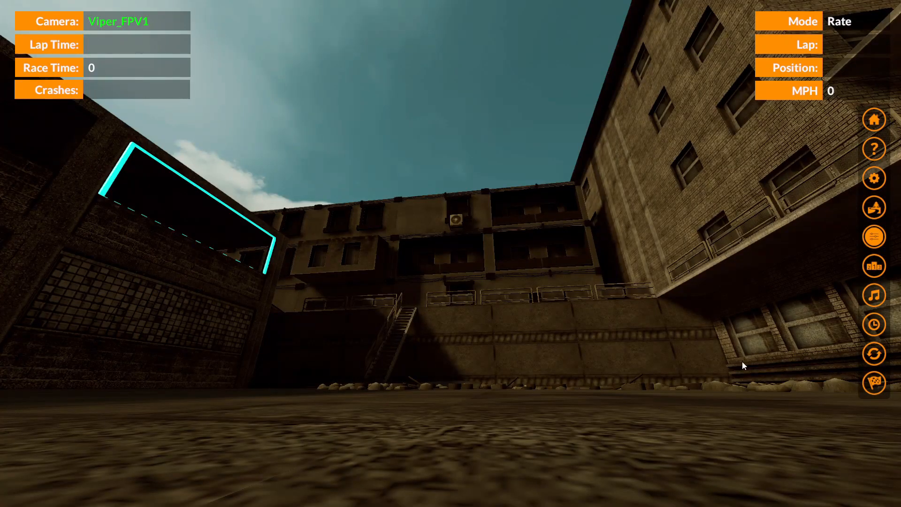
{"action": "mouse_move", "coordinate": [873, 381]}
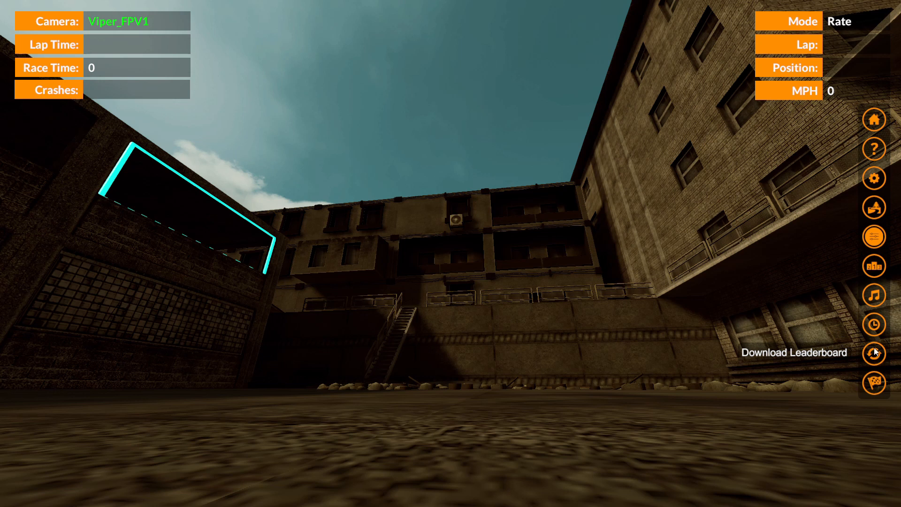
{"action": "mouse_move", "coordinate": [873, 294]}
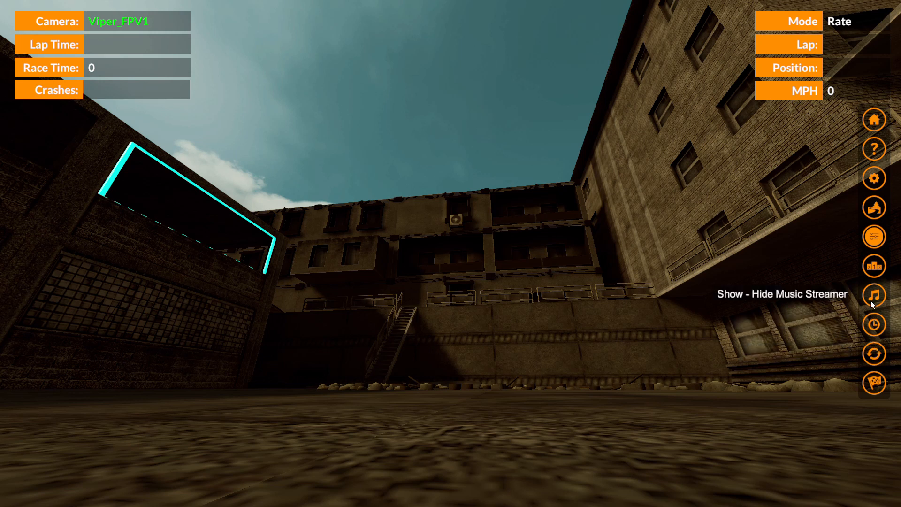
{"action": "mouse_move", "coordinate": [873, 265]}
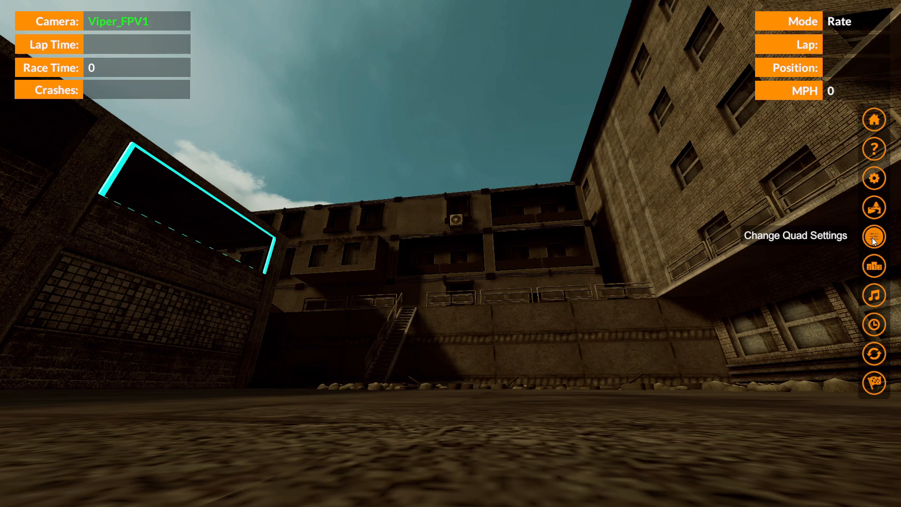
{"action": "left_click", "coordinate": [874, 235]}
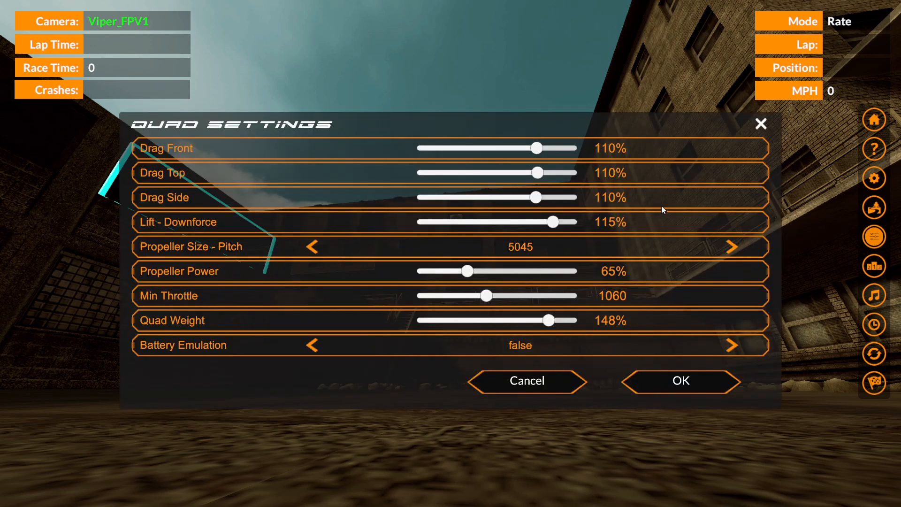
{"action": "mouse_move", "coordinate": [550, 151]}
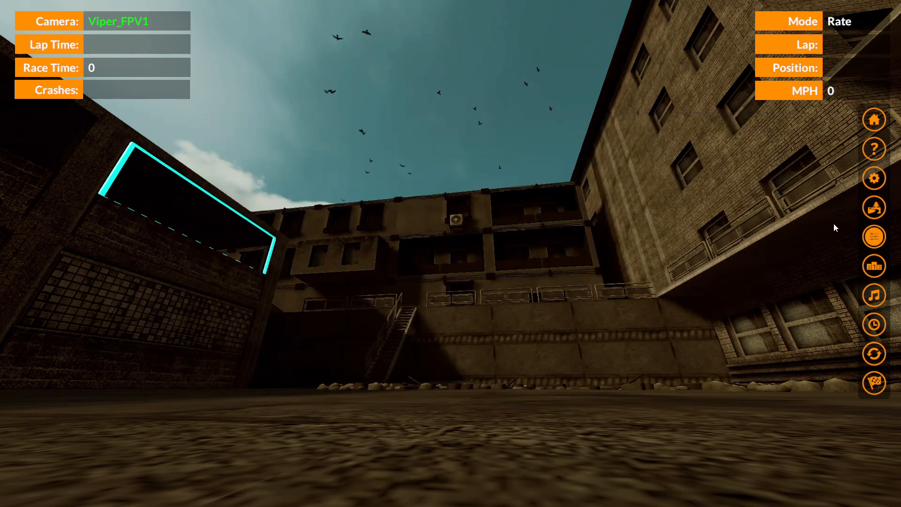
{"action": "mouse_move", "coordinate": [873, 208]}
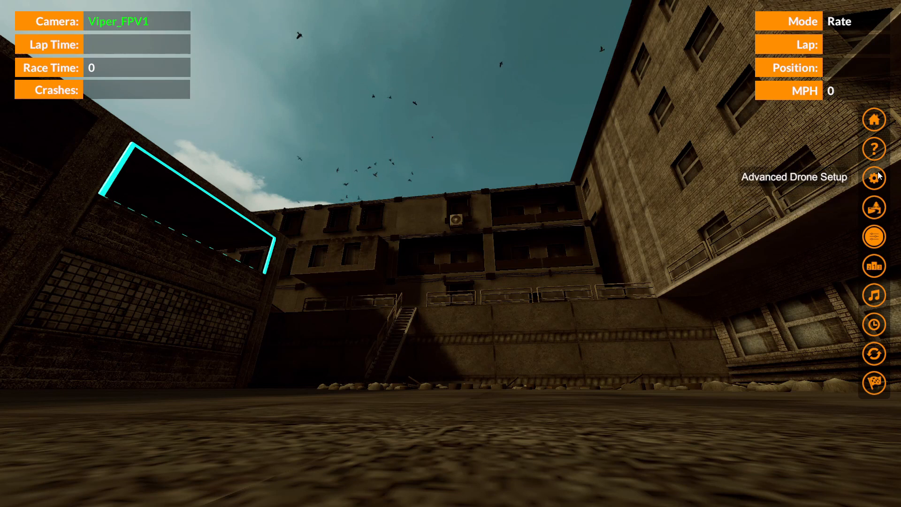
Step: Open Advanced Drone Setup to view profile 1 PIDs, rates, TPA and throttle curve
{"action": "left_click", "coordinate": [872, 177]}
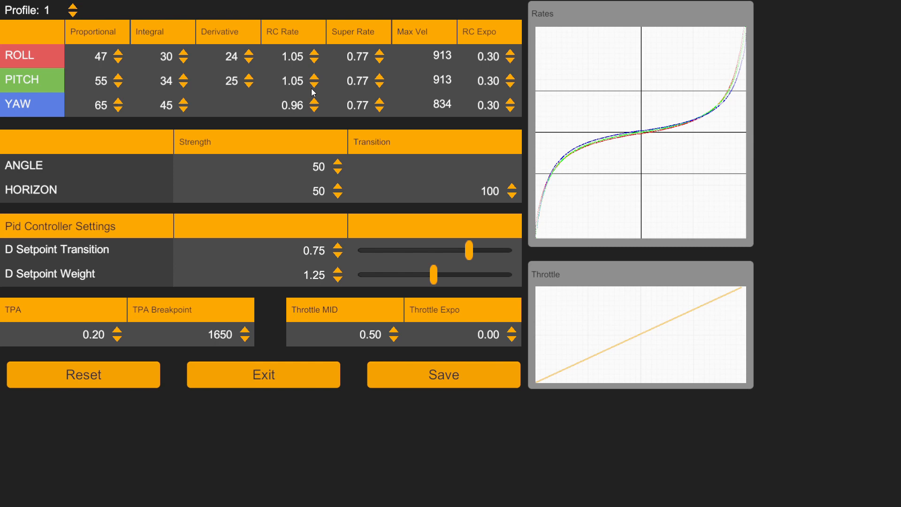
{"action": "mouse_move", "coordinate": [71, 51]}
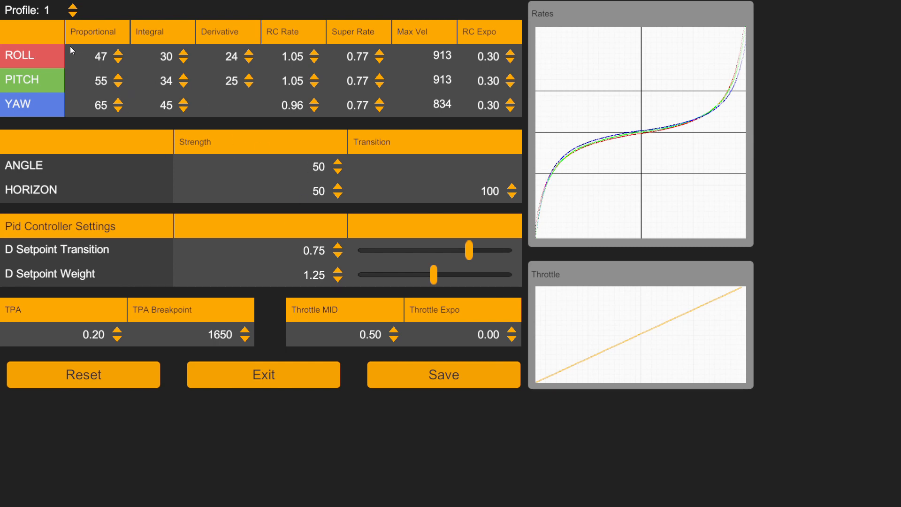
{"action": "mouse_move", "coordinate": [111, 51]}
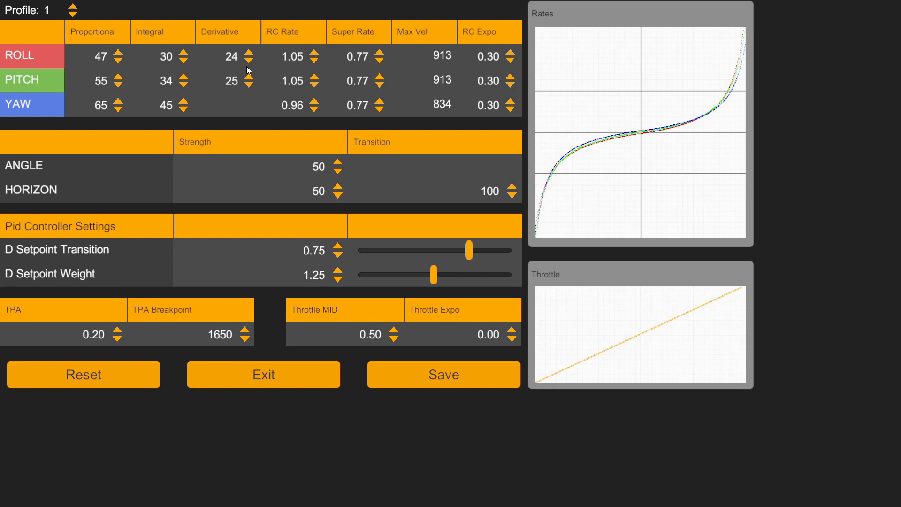
{"action": "mouse_move", "coordinate": [313, 162]}
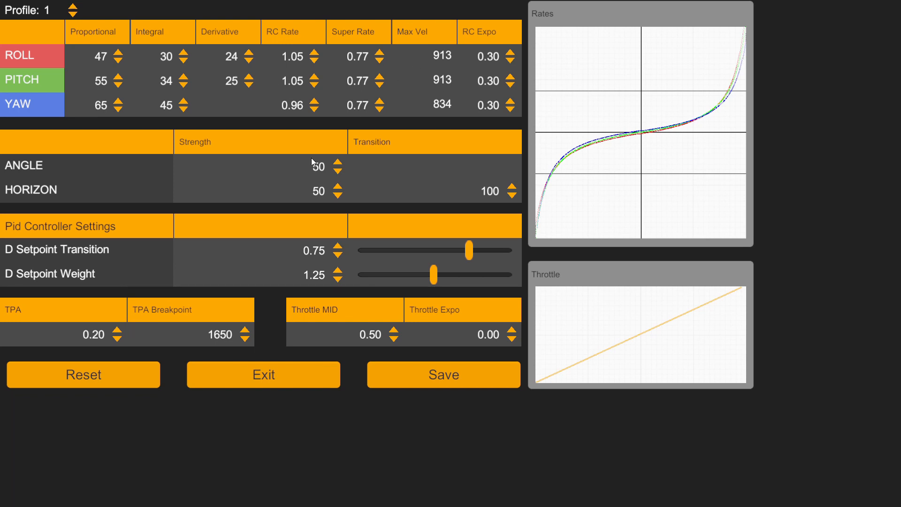
{"action": "mouse_move", "coordinate": [263, 374]}
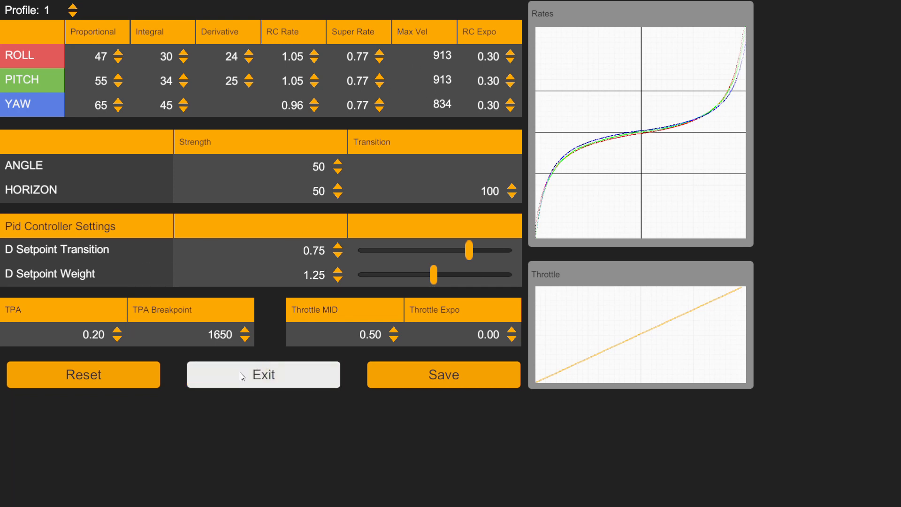
Step: Exit the PID setup and start the race on the Industrial Wasteland course
{"action": "left_click", "coordinate": [262, 374]}
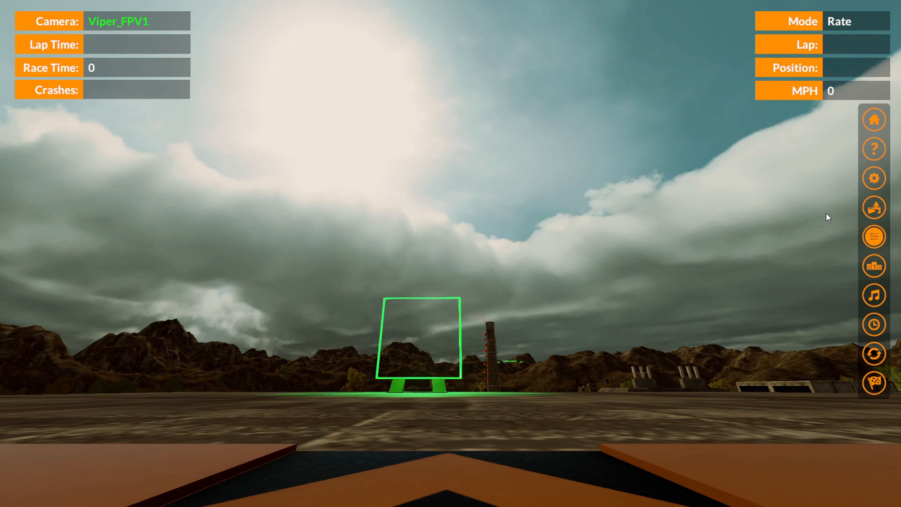
{"action": "mouse_move", "coordinate": [873, 177]}
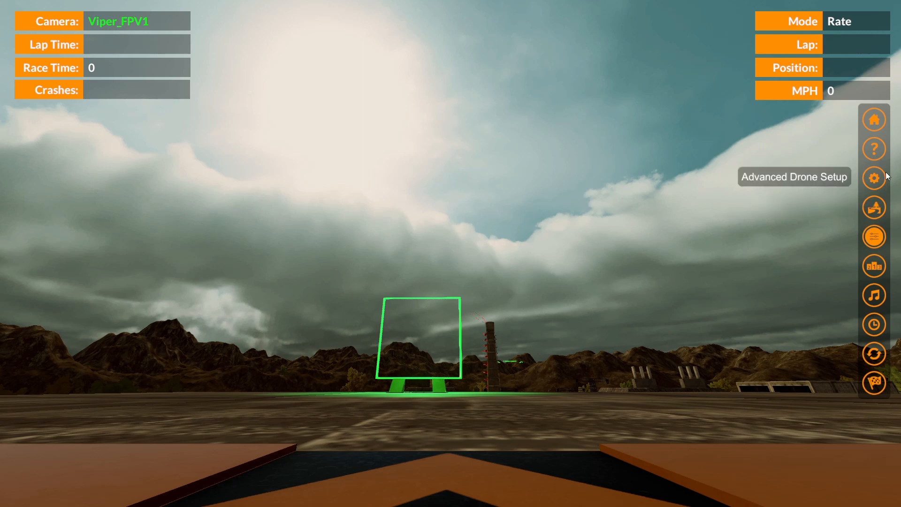
{"action": "mouse_move", "coordinate": [873, 178]}
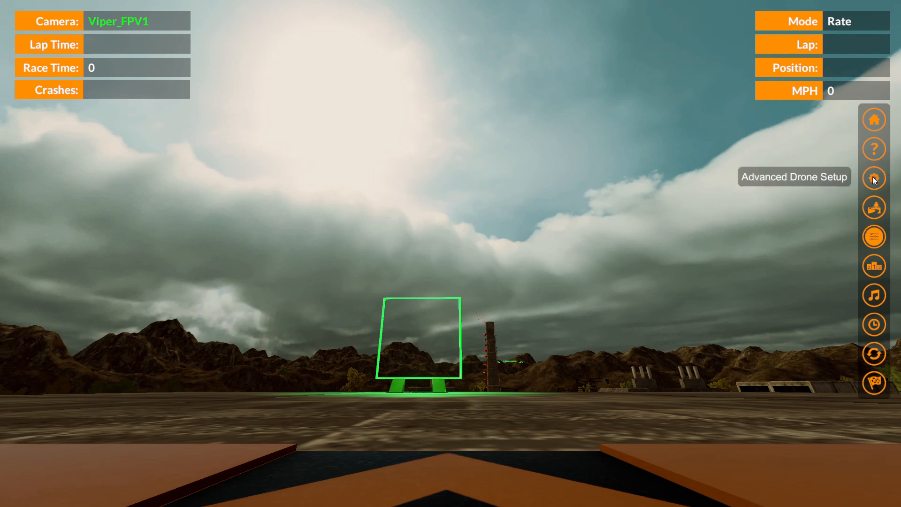
{"action": "mouse_move", "coordinate": [874, 148]}
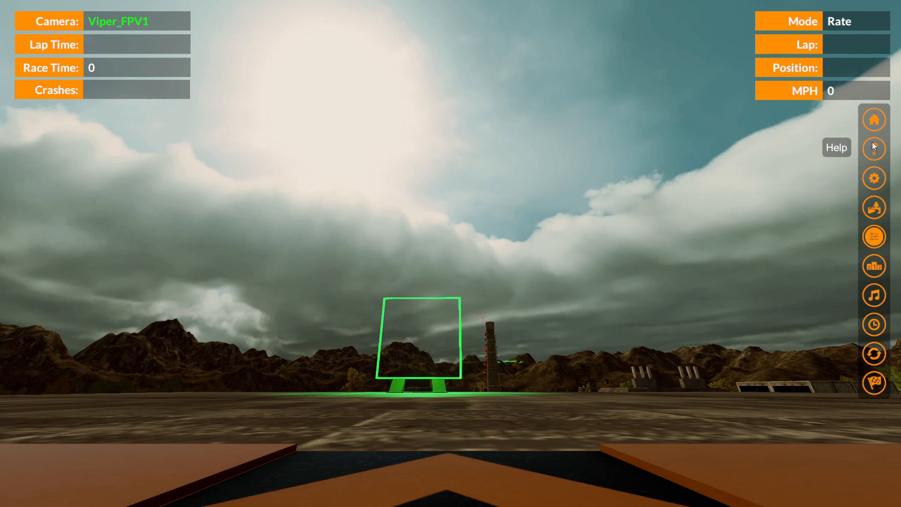
{"action": "mouse_move", "coordinate": [836, 202]}
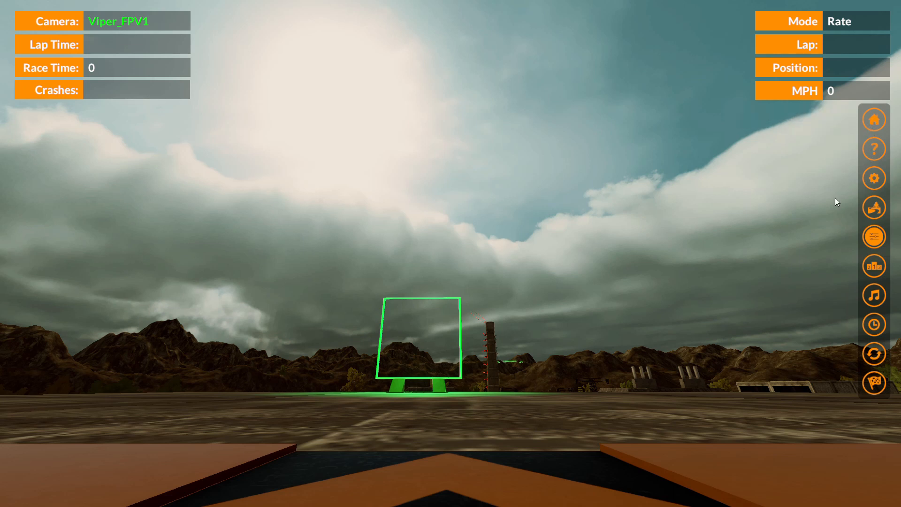
{"action": "mouse_move", "coordinate": [873, 383]}
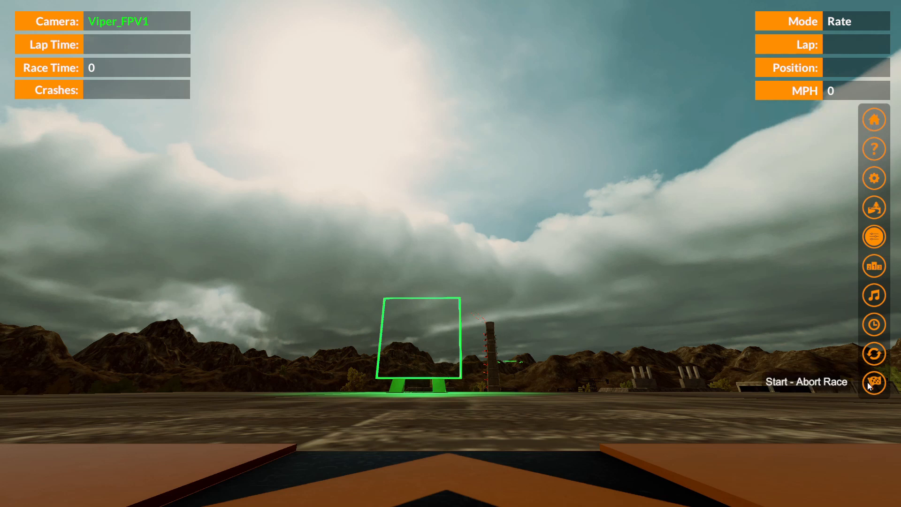
{"action": "left_click", "coordinate": [873, 381]}
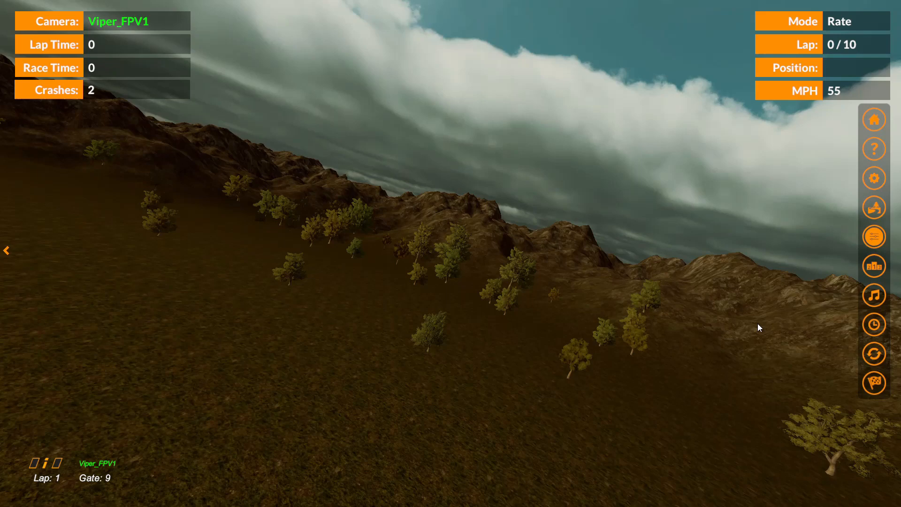
Step: Confirm leaving the race session and open the America-region multiplayer session list
{"action": "left_click", "coordinate": [873, 119]}
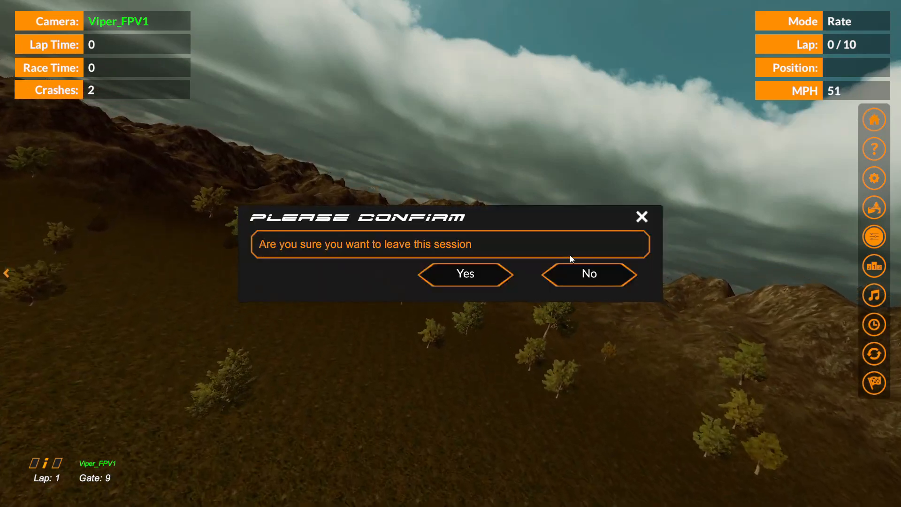
{"action": "left_click", "coordinate": [465, 273]}
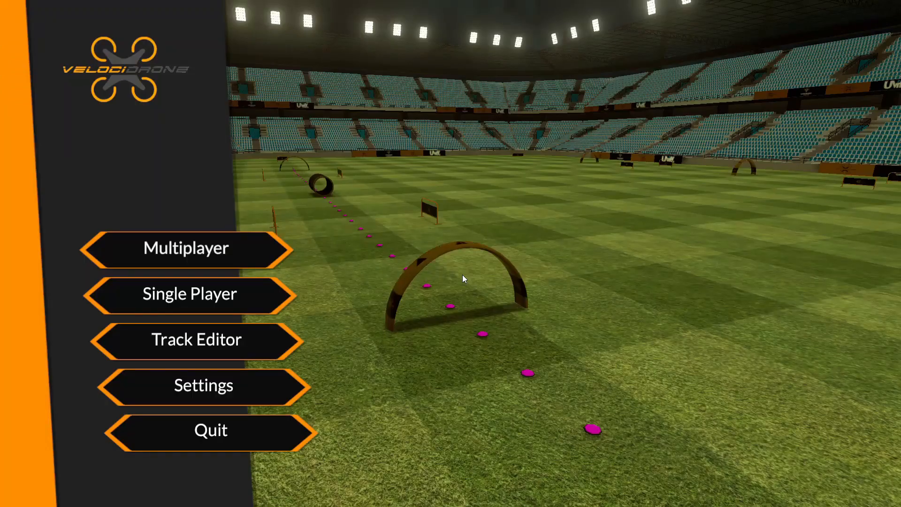
{"action": "left_click", "coordinate": [189, 293]}
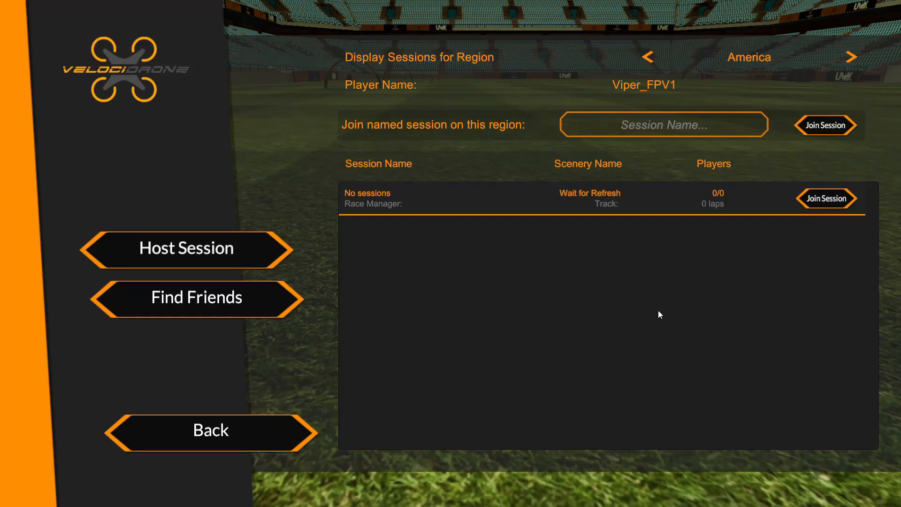
{"action": "mouse_move", "coordinate": [652, 194]}
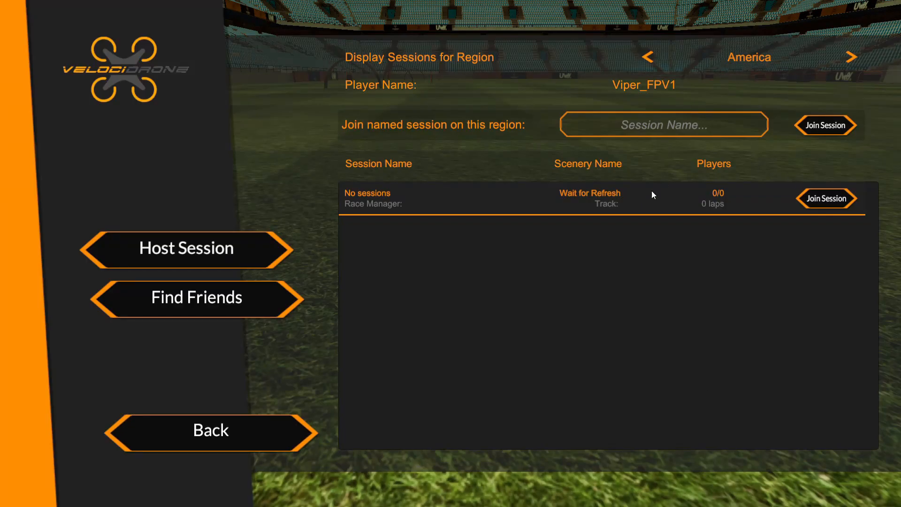
{"action": "mouse_move", "coordinate": [622, 215]}
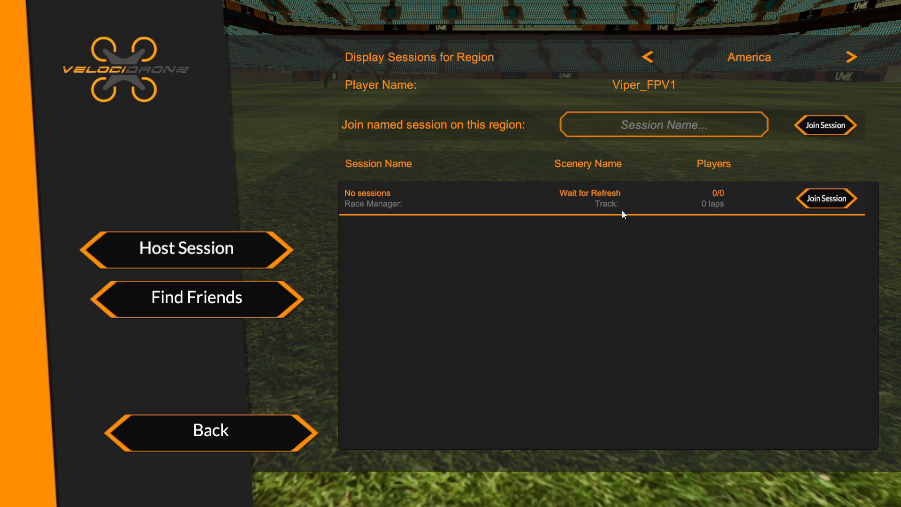